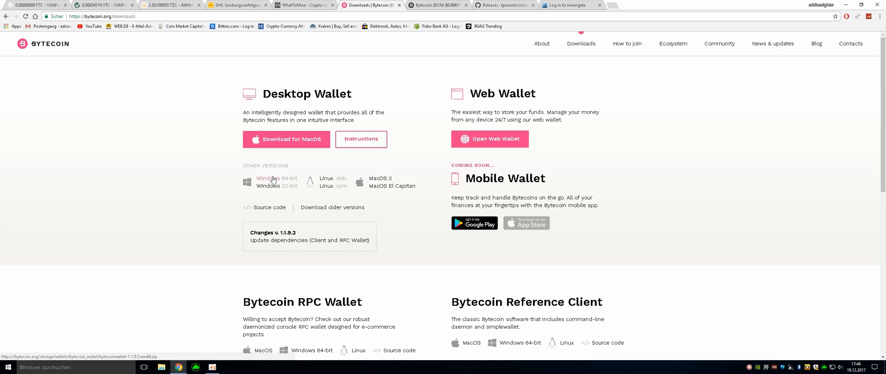
pyautogui.moveTo(283, 171)
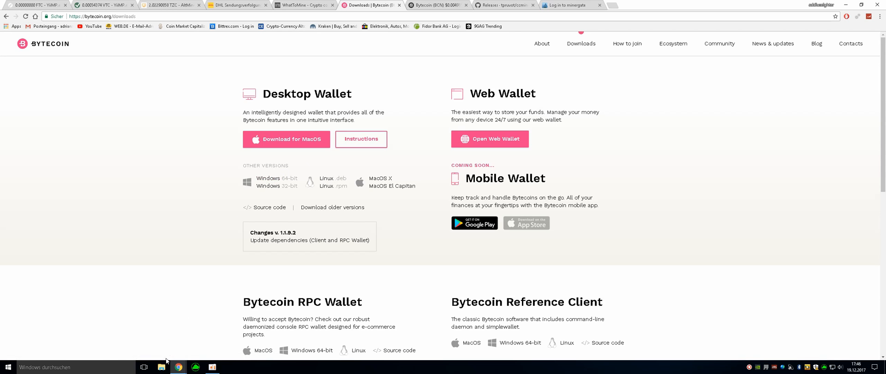
# - Open the bytecoinwallet-1.1.9.3.win64 folder from Downloads in File Explorer
pyautogui.click(161, 367)
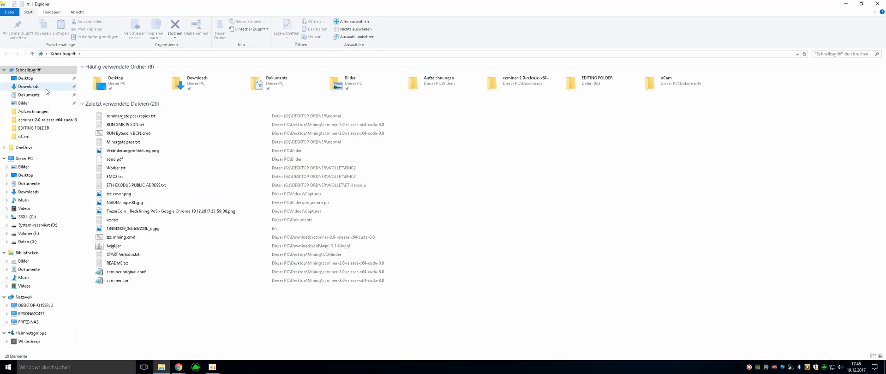
pyautogui.click(29, 87)
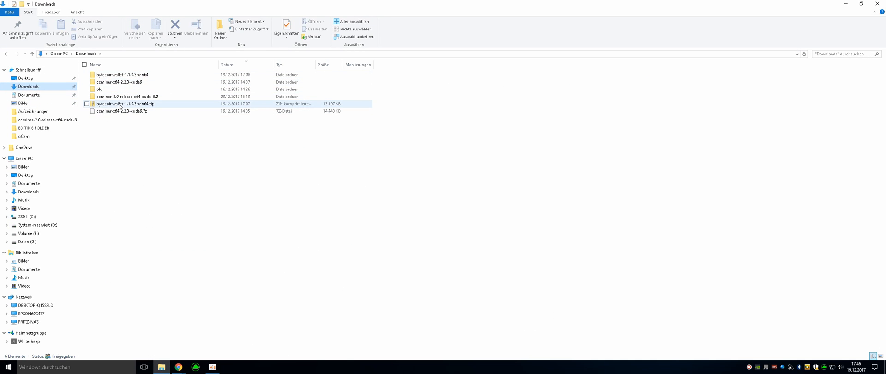
pyautogui.click(122, 75)
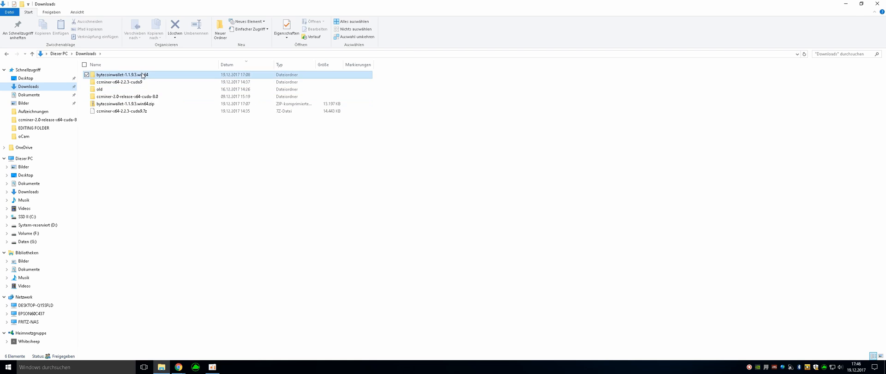
pyautogui.doubleClick(122, 75)
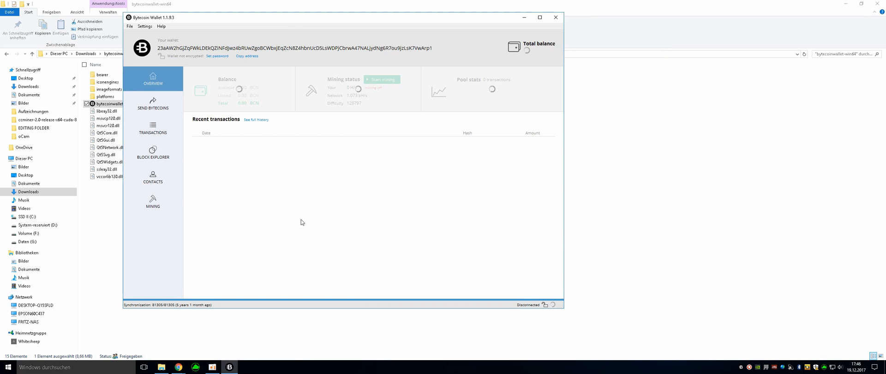
pyautogui.moveTo(178, 305)
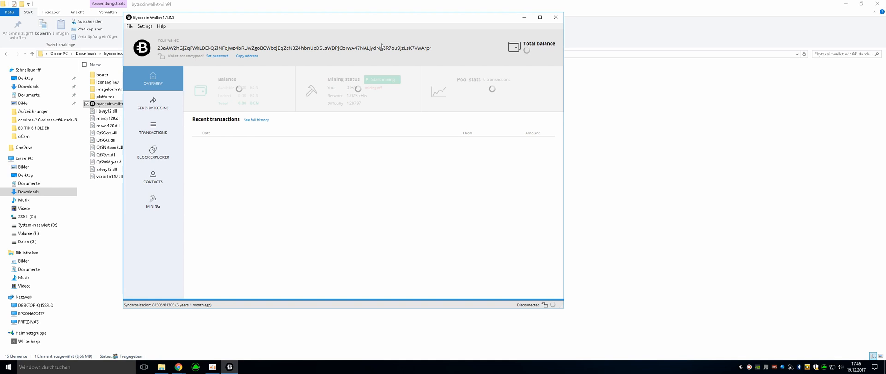
pyautogui.moveTo(250, 66)
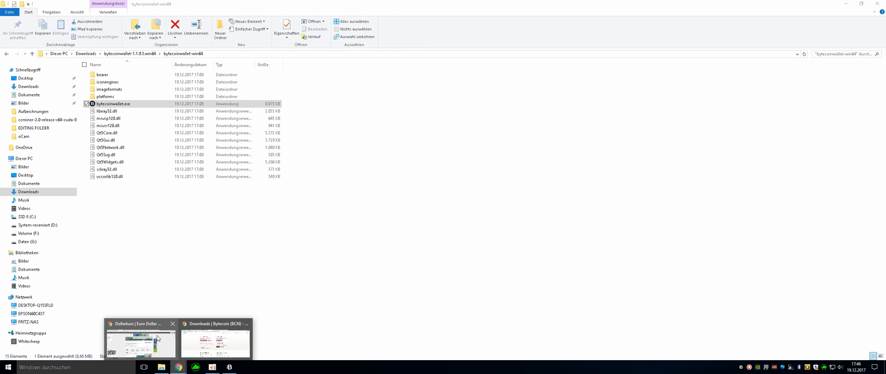
# - View the CoinMarketCap Bytecoin (BCN) page at $0,004915 and scroll to its price chart
pyautogui.click(215, 341)
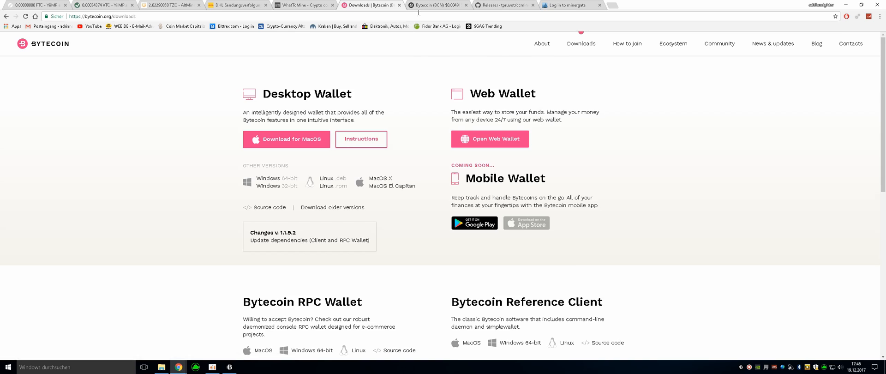
pyautogui.click(435, 5)
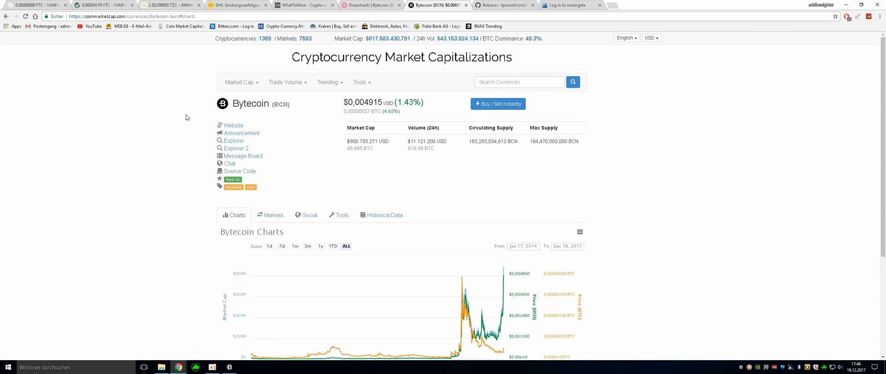
pyautogui.scroll(-3)
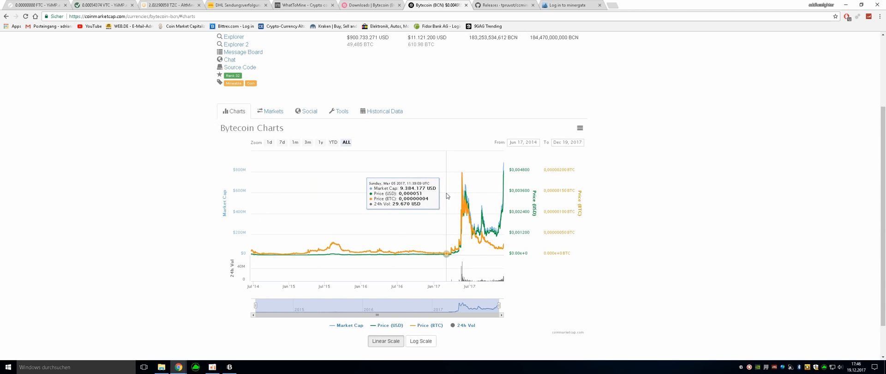
pyautogui.moveTo(493, 191)
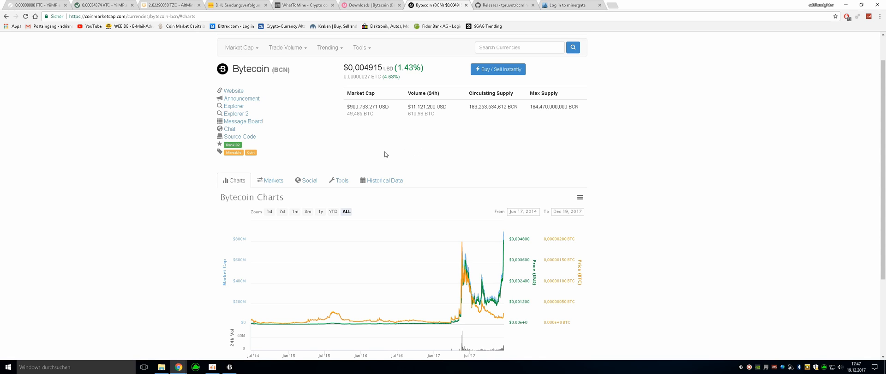
pyautogui.doubleClick(362, 67)
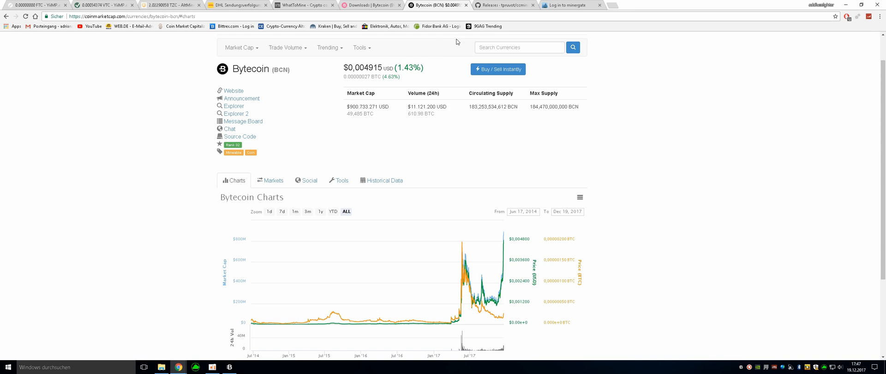
pyautogui.moveTo(503, 6)
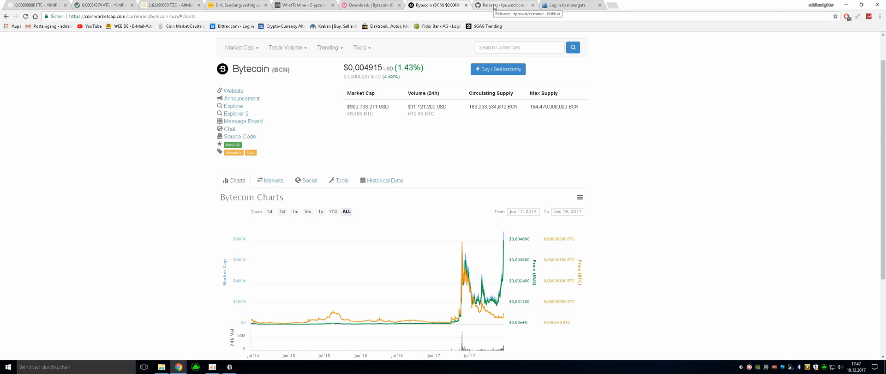
# - Scroll the tpruvot/ccminer releases page past v2.2.3 to the v2.0 Windows binaries (final) assets
pyautogui.click(503, 5)
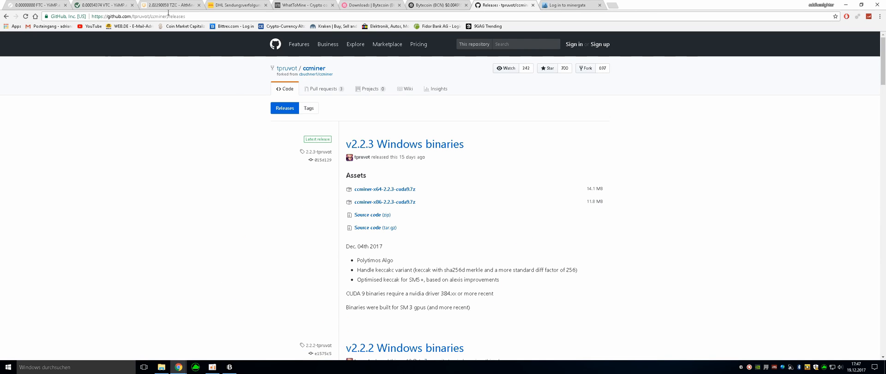
pyautogui.moveTo(262, 161)
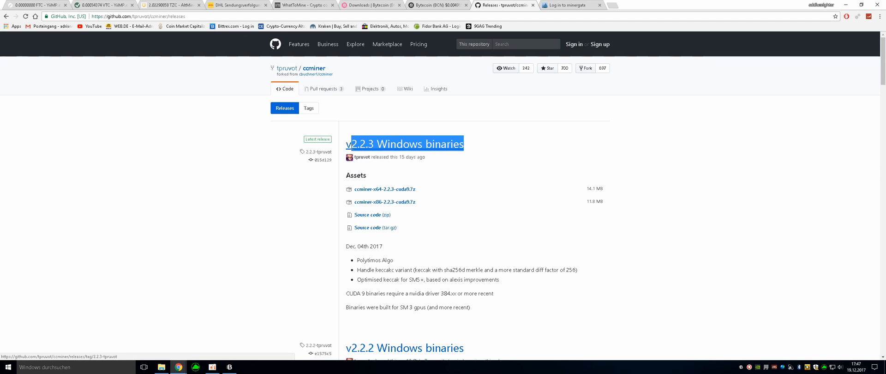
pyautogui.click(483, 151)
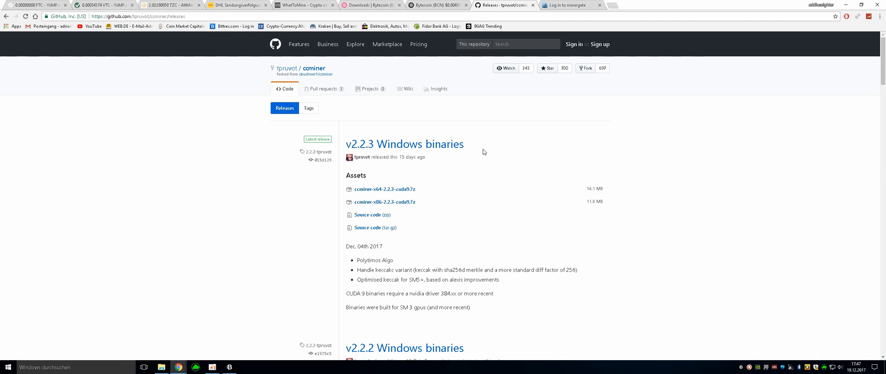
pyautogui.scroll(-3)
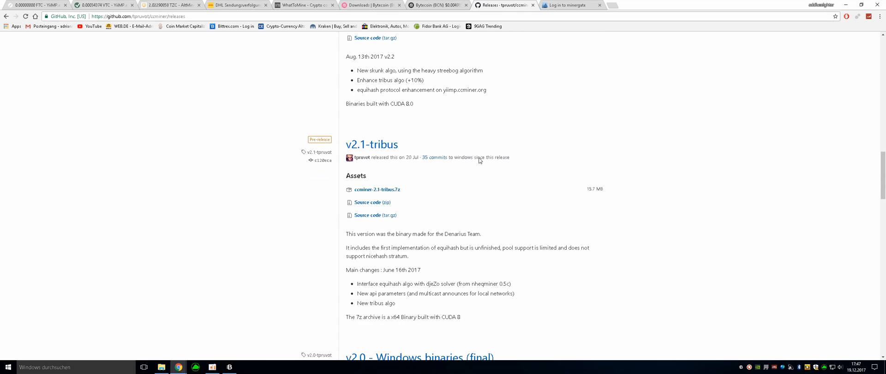
pyautogui.scroll(-3)
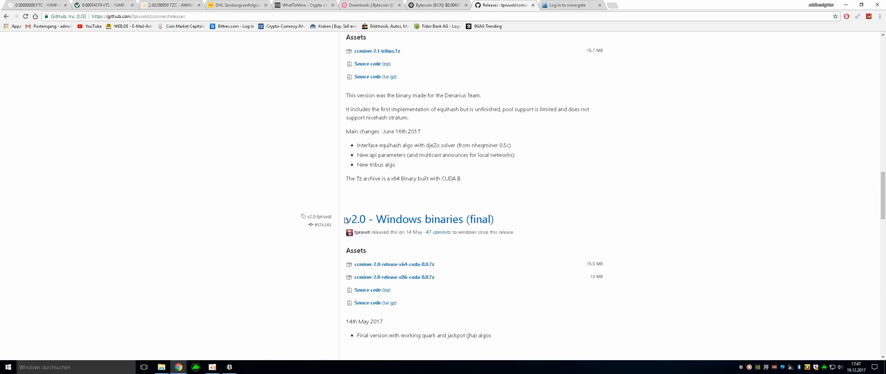
pyautogui.scroll(-3)
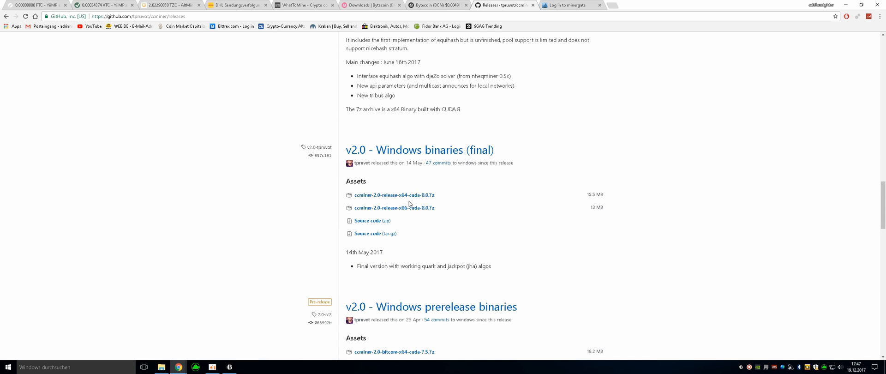
pyautogui.moveTo(394, 195)
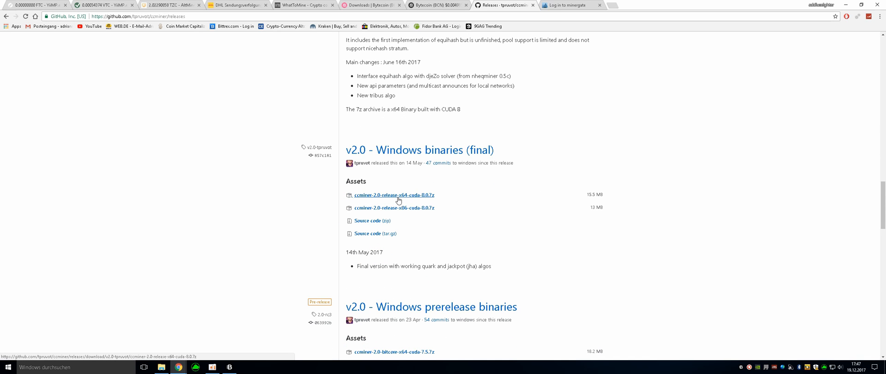
pyautogui.moveTo(432, 201)
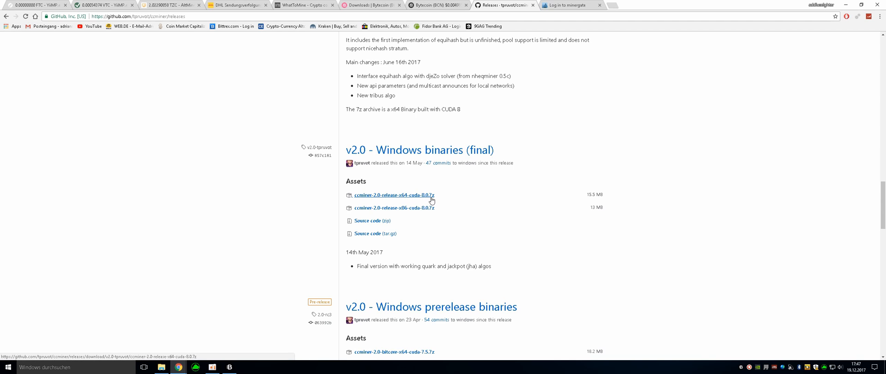
pyautogui.moveTo(404, 200)
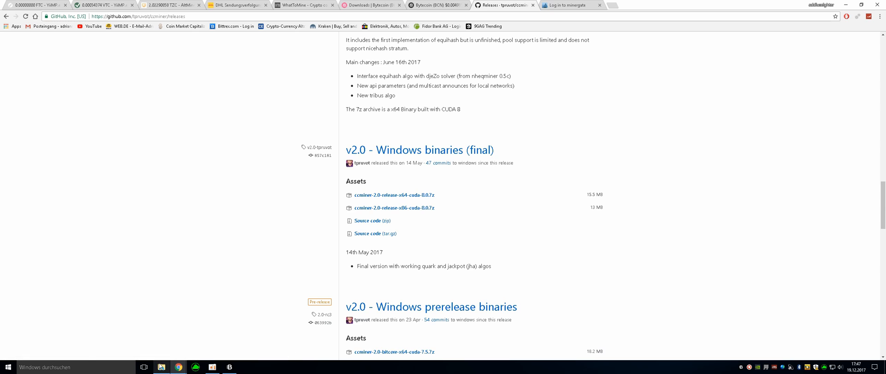
# - Open the ccminer-2.0-release-x64-cuda-8.0 folder in Downloads and select its RUN batch scripts
pyautogui.click(161, 367)
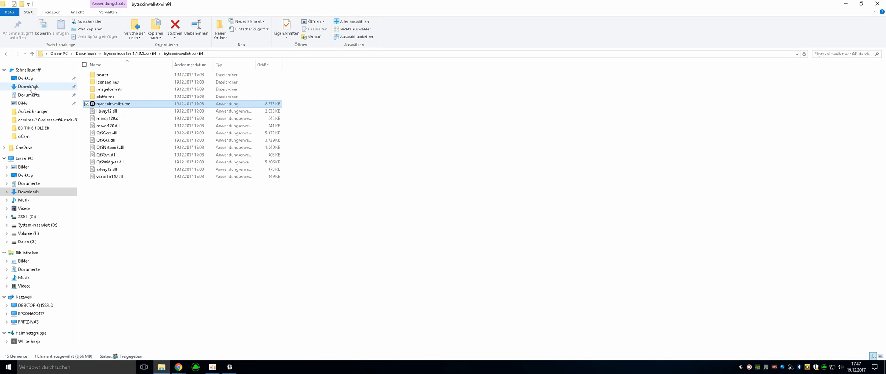
pyautogui.click(27, 87)
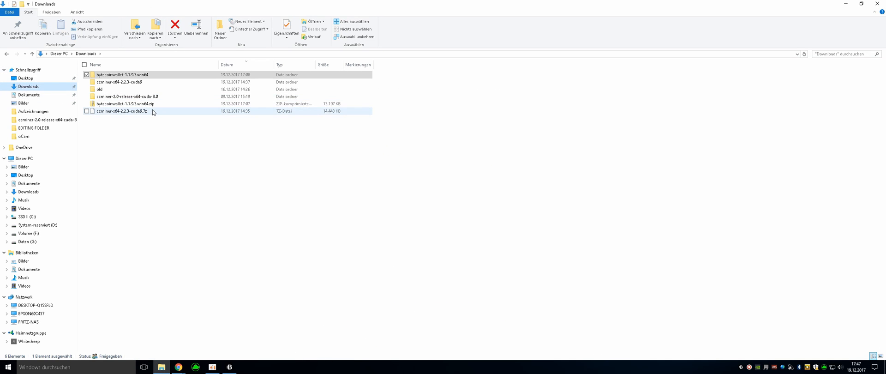
pyautogui.rightClick(124, 110)
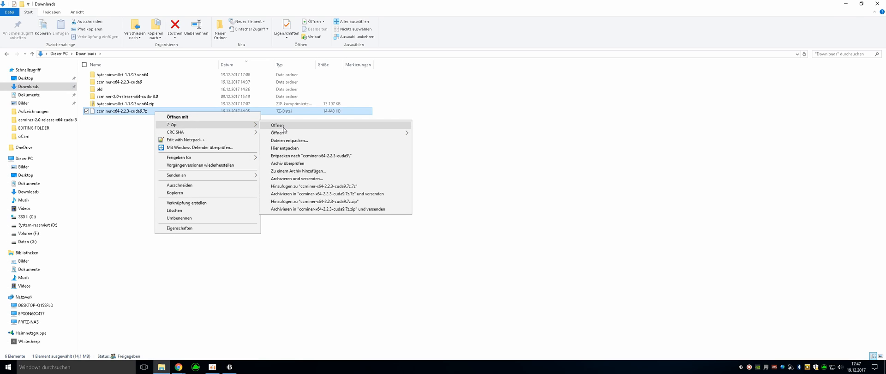
pyautogui.moveTo(285, 148)
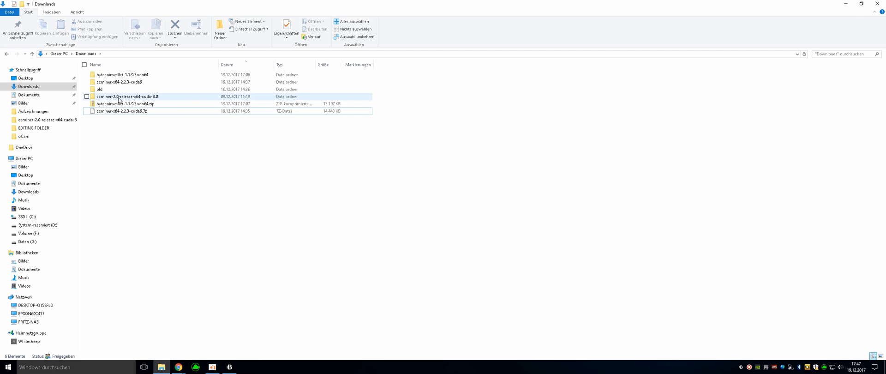
pyautogui.doubleClick(123, 97)
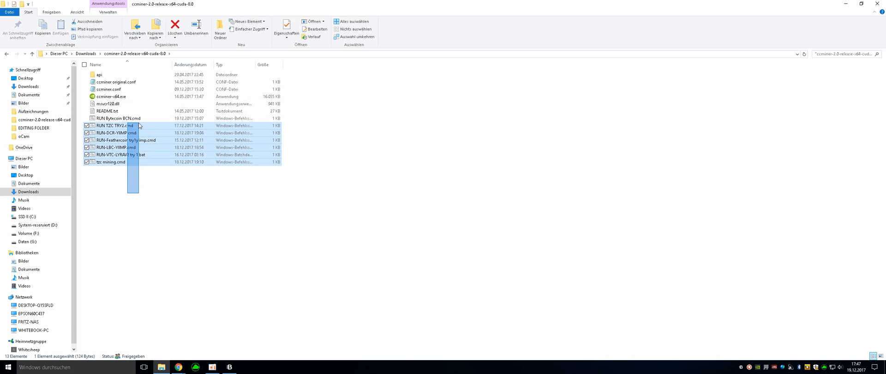
pyautogui.click(160, 195)
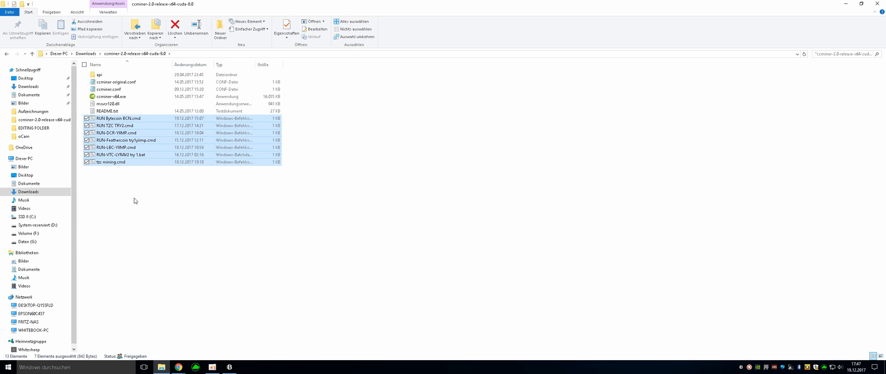
# - Create a new text document named 'Mining BCN.txt' in the ccminer folder and open it
pyautogui.rightClick(135, 200)
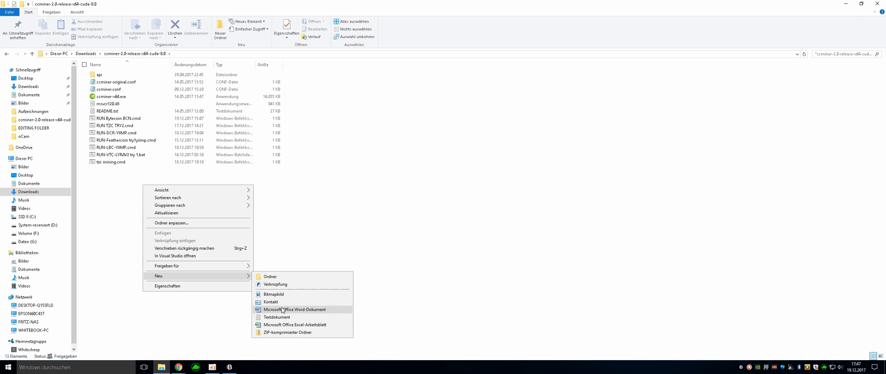
pyautogui.click(277, 317)
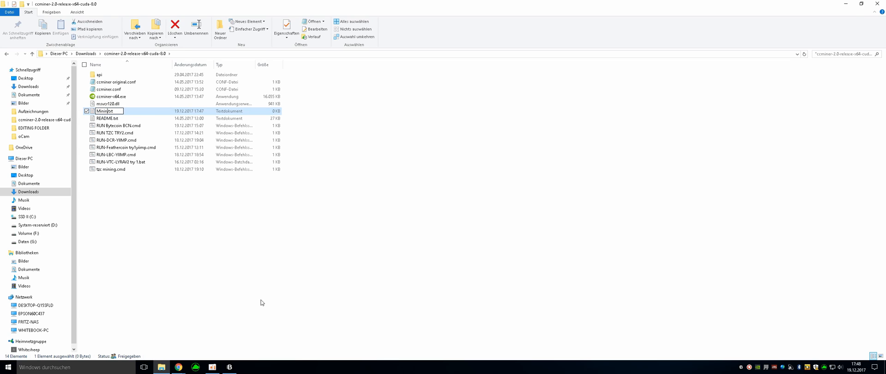
pyautogui.write('Mining BCN.txt')
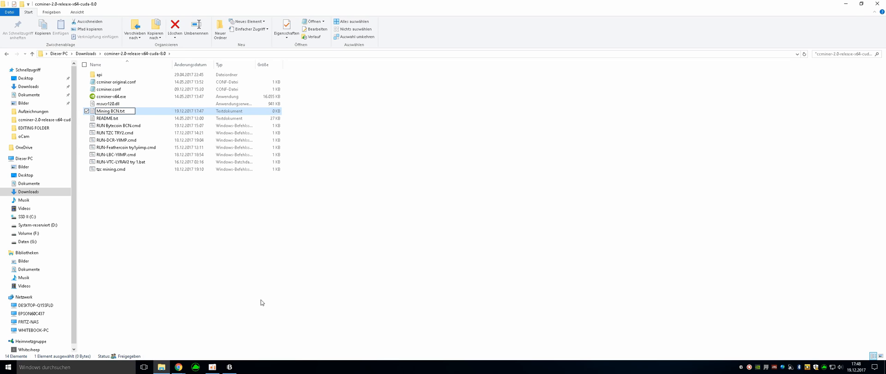
pyautogui.doubleClick(110, 111)
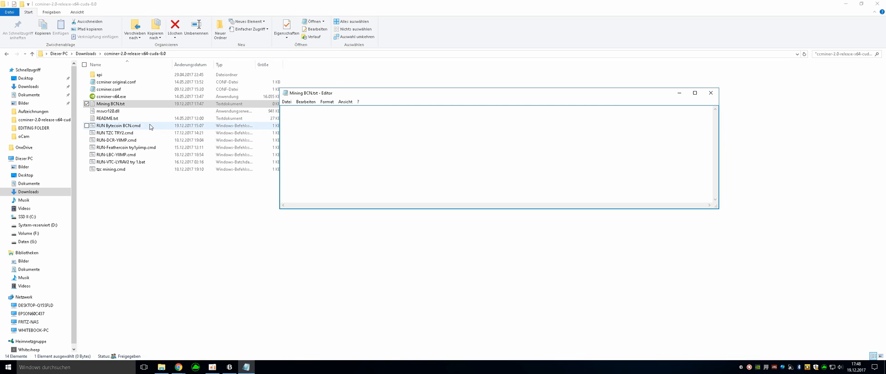
# - Copy the RUN Bytecoin BCN.cmd command into Mining BCN.txt and check its pool and account arguments
pyautogui.doubleClick(117, 126)
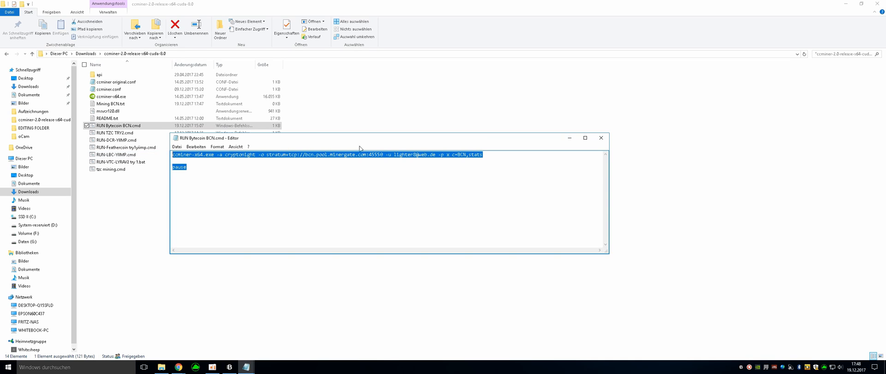
pyautogui.click(601, 138)
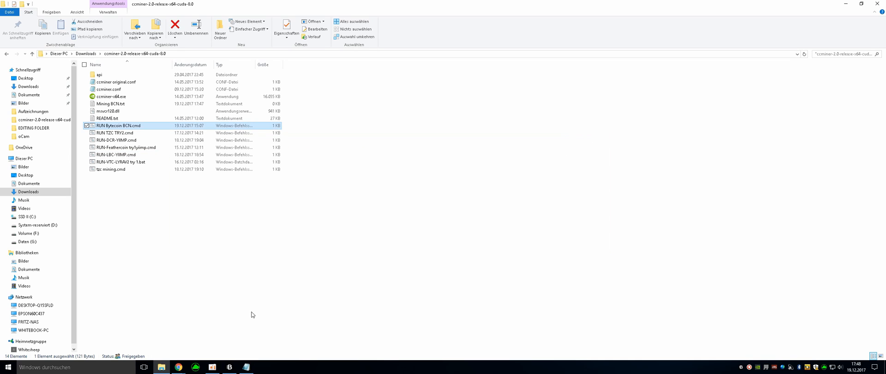
pyautogui.doubleClick(111, 103)
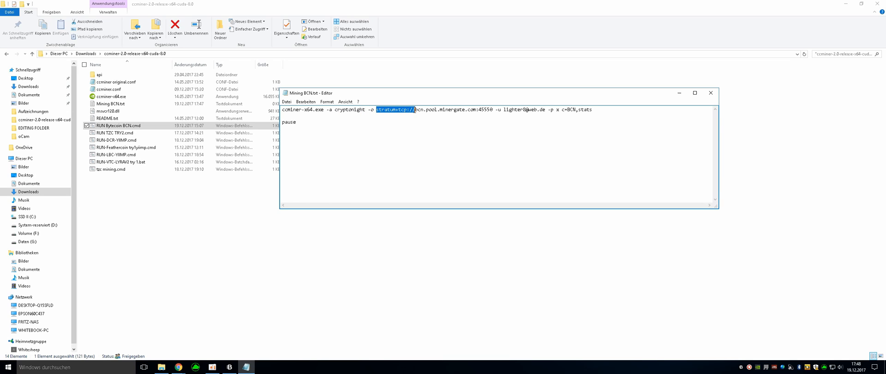
pyautogui.click(442, 110)
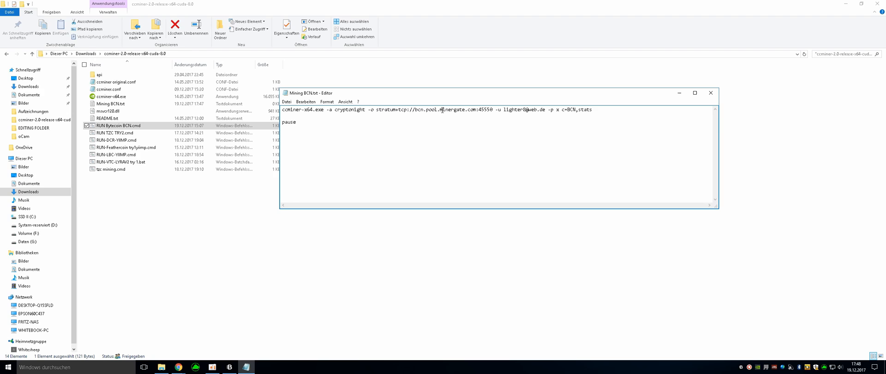
pyautogui.doubleClick(456, 110)
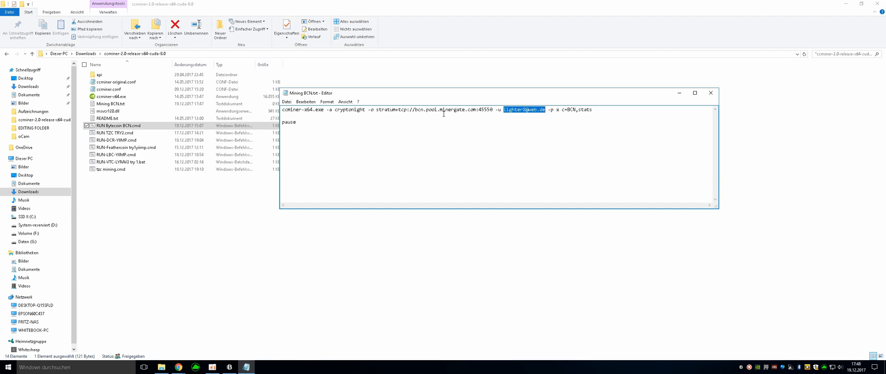
pyautogui.click(297, 122)
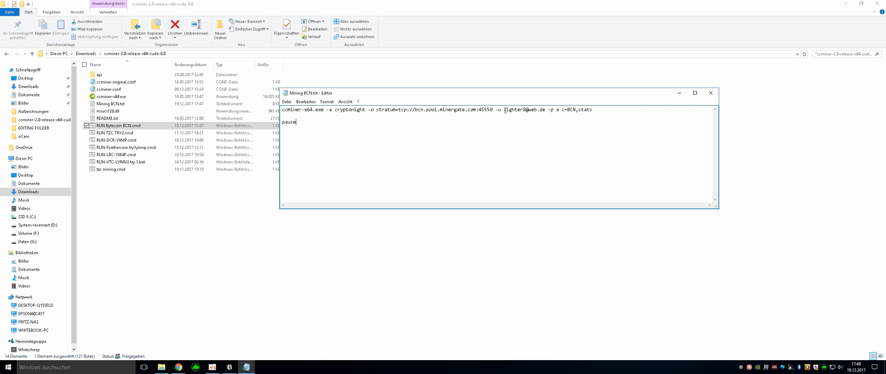
pyautogui.doubleClick(523, 109)
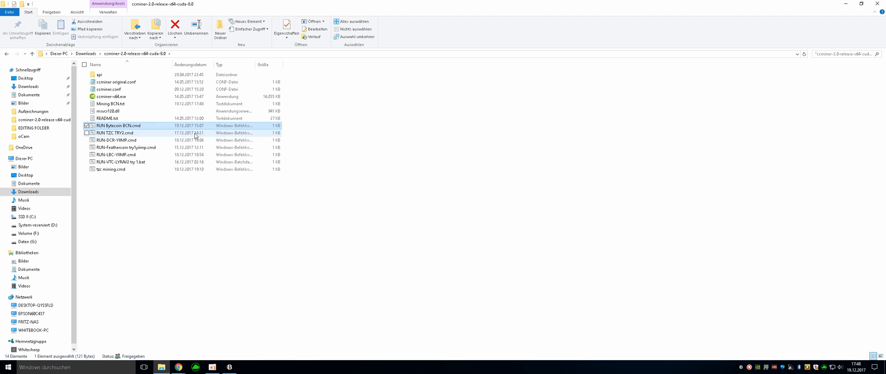
# - Rename Mining BCN.txt to Mining BCN.cmd
pyautogui.rightClick(111, 103)
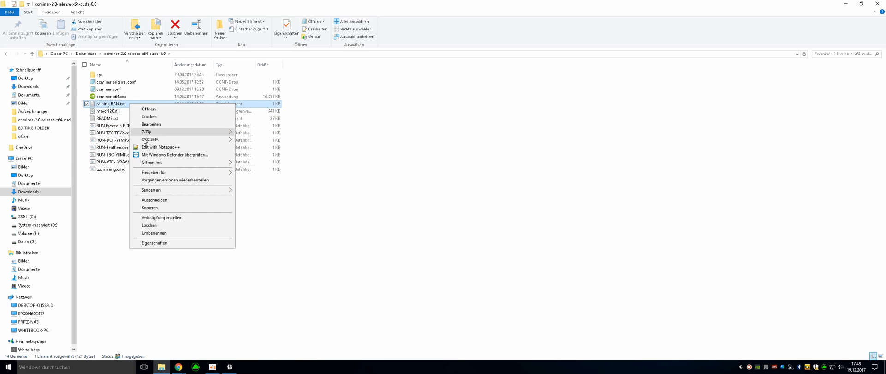
pyautogui.click(154, 233)
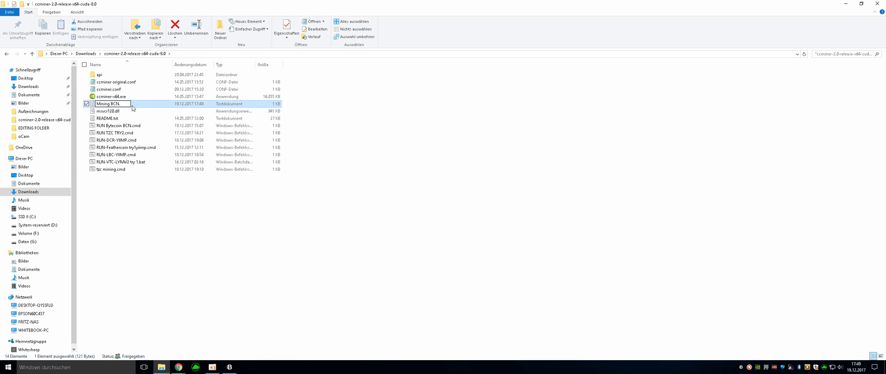
pyautogui.write('d')
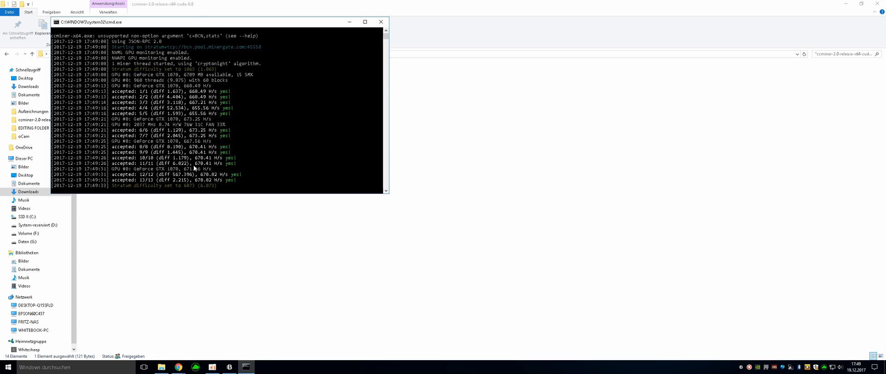
pyautogui.moveTo(316, 36)
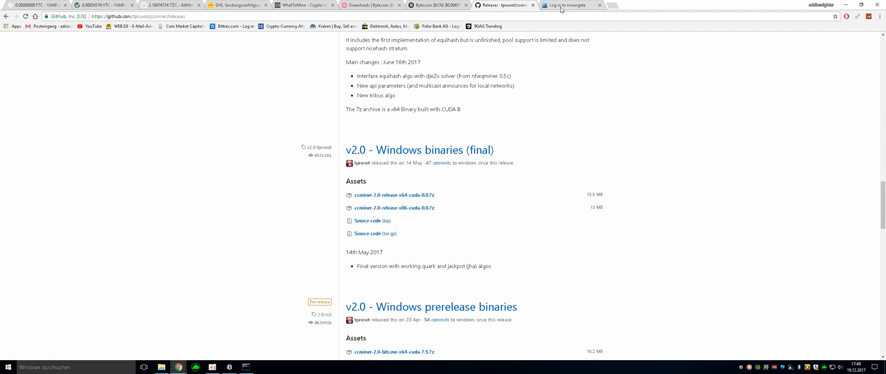
# - Sign in to Minergate and scroll to the account status showing Zcash and Bitcoin Gold offline
pyautogui.click(568, 5)
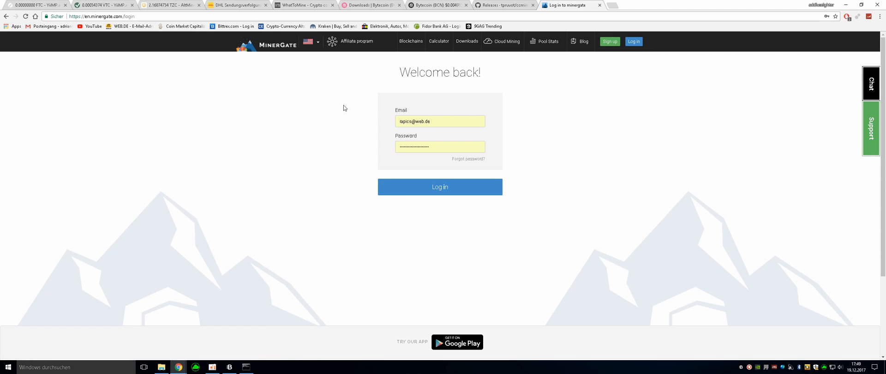
pyautogui.click(440, 187)
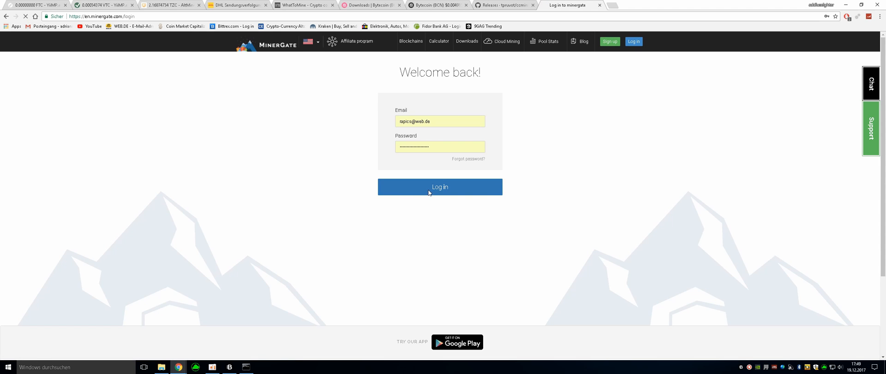
pyautogui.click(439, 187)
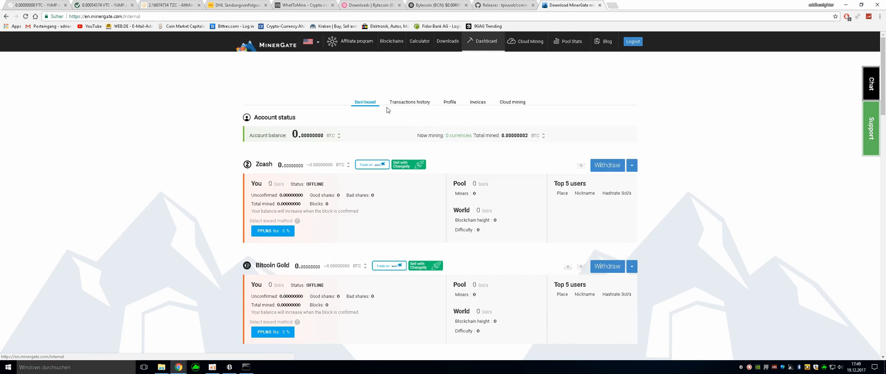
pyautogui.scroll(-3)
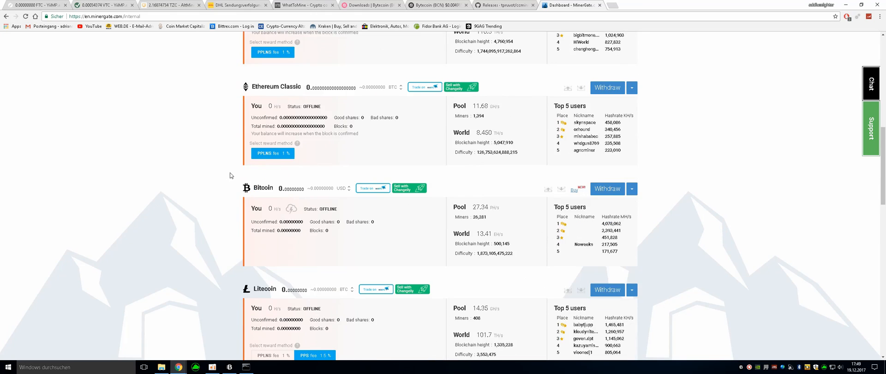
pyautogui.scroll(-3)
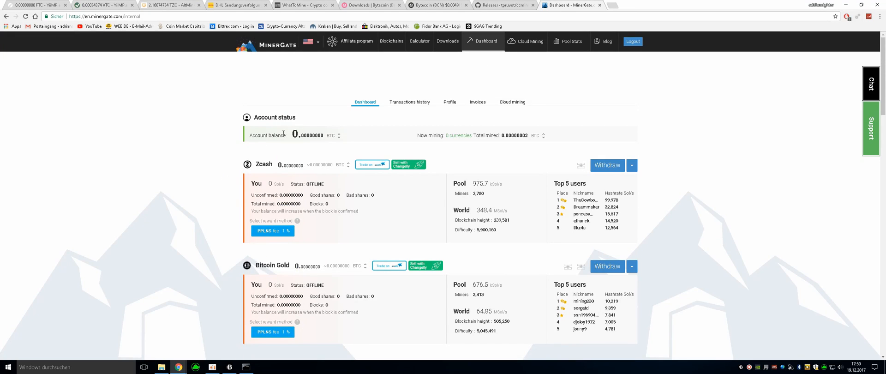
# - Log out and back in to Minergate, then scroll the dashboard to Bytecoin's mining status
pyautogui.click(633, 41)
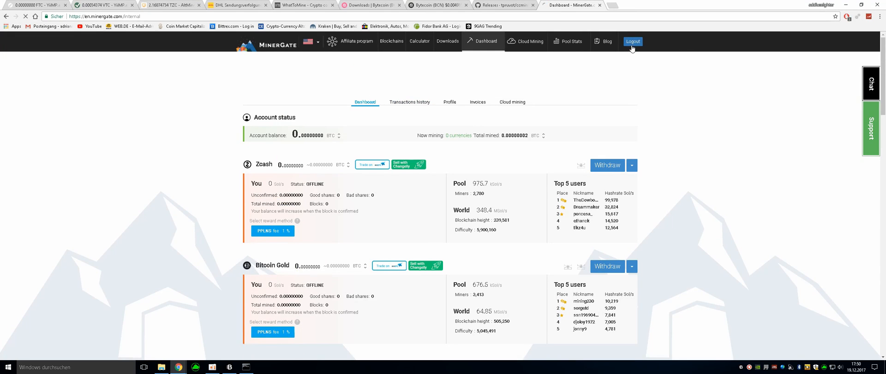
pyautogui.click(632, 41)
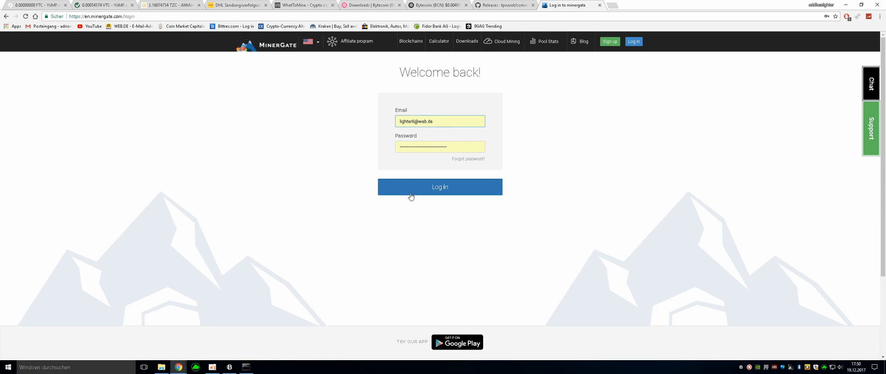
pyautogui.click(440, 186)
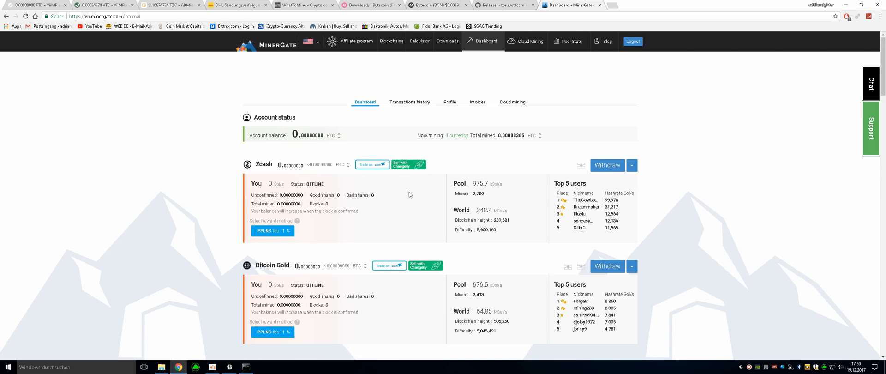
pyautogui.scroll(-3)
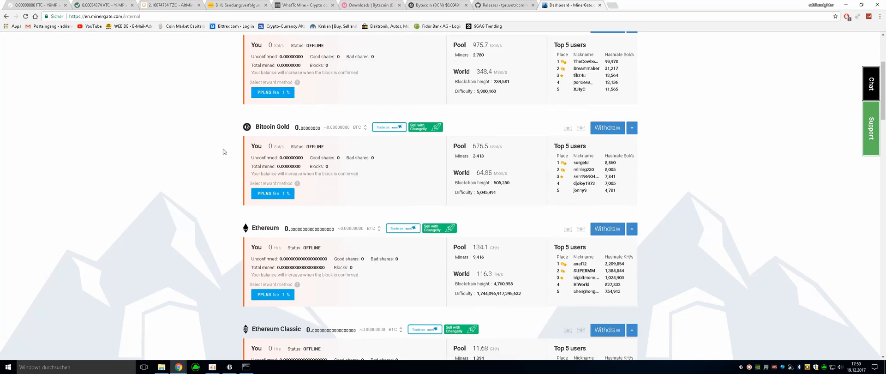
pyautogui.scroll(-3)
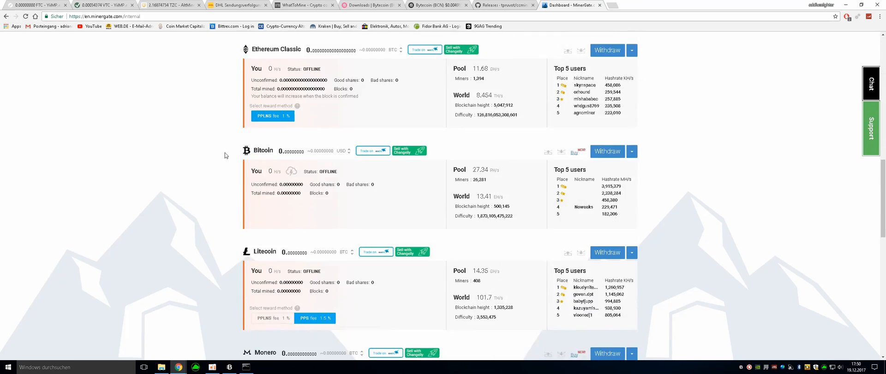
pyautogui.scroll(-3)
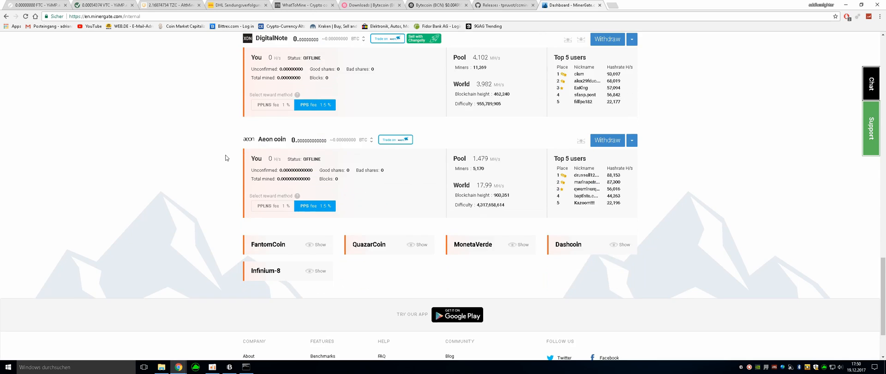
pyautogui.scroll(-3)
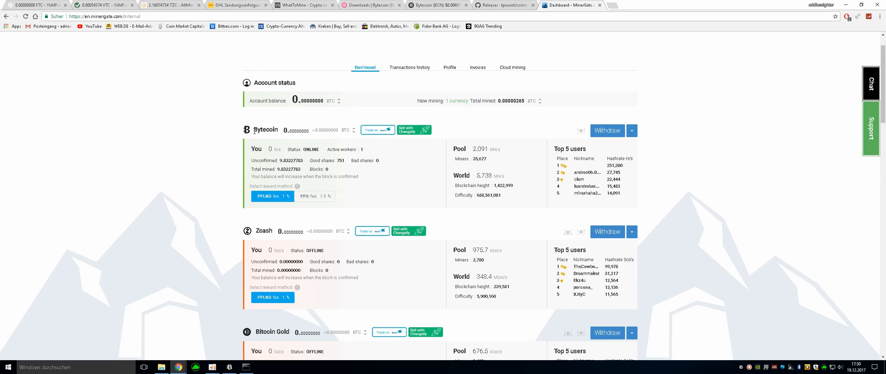
pyautogui.moveTo(276, 172)
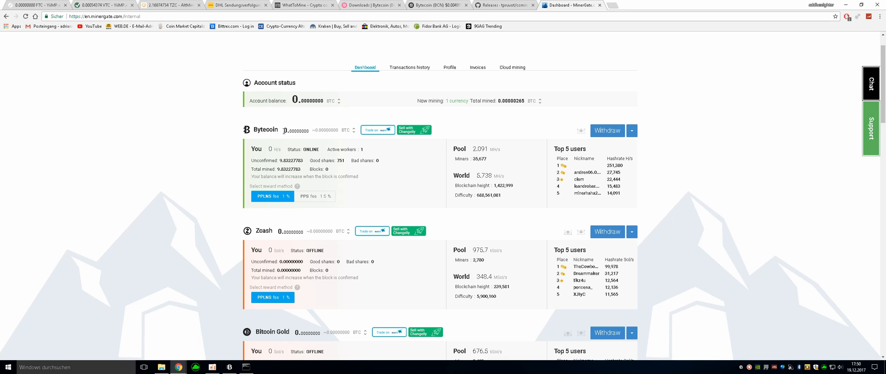
pyautogui.moveTo(258, 178)
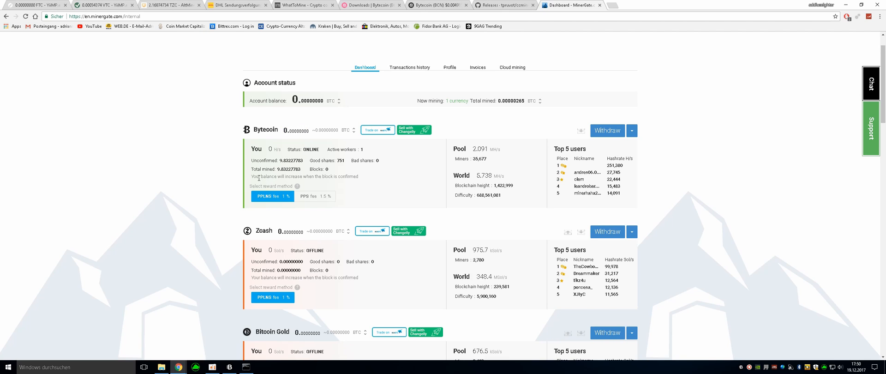
pyautogui.moveTo(337, 176)
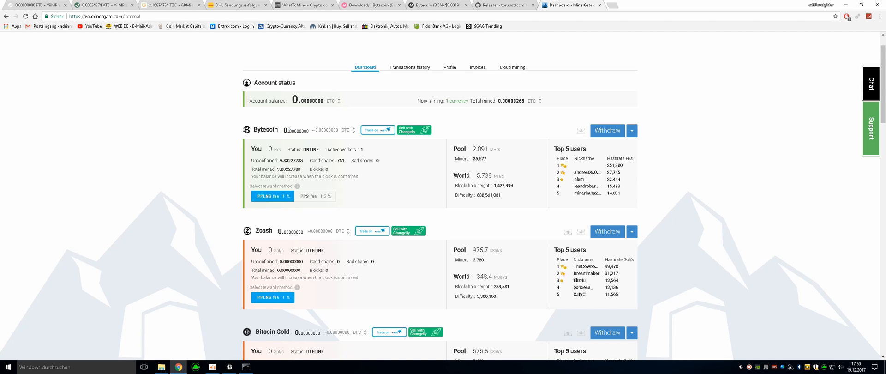
pyautogui.moveTo(376, 155)
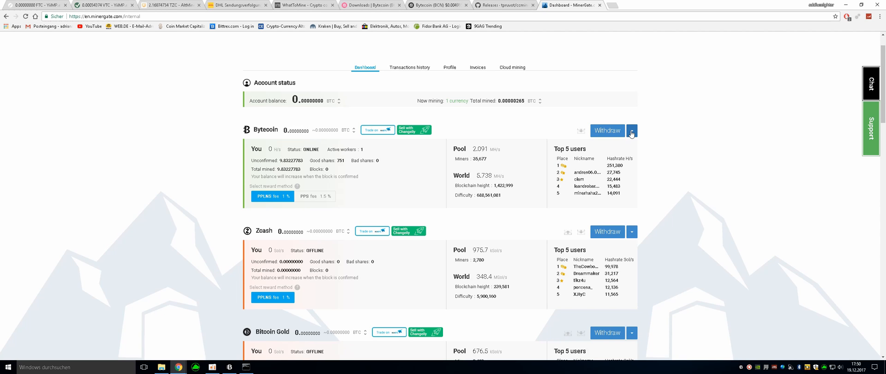
pyautogui.click(632, 130)
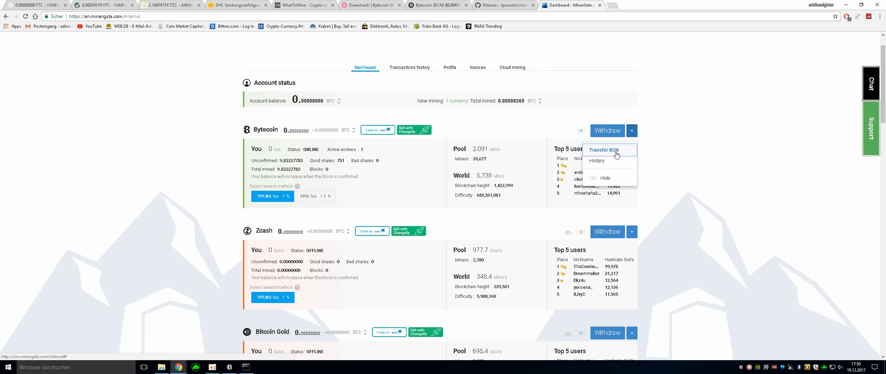
pyautogui.click(603, 149)
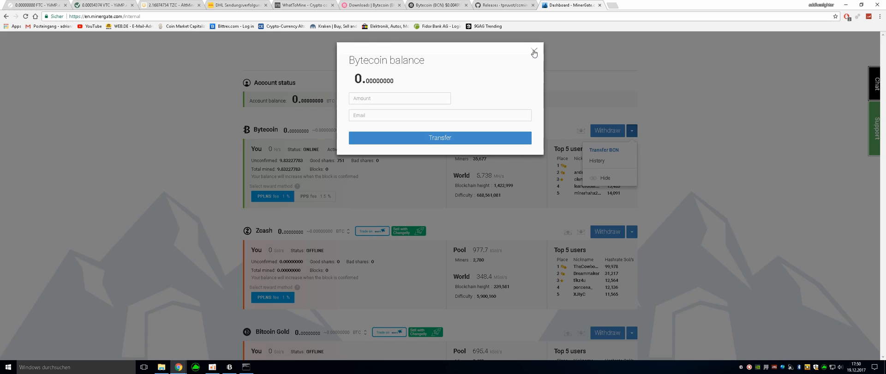
pyautogui.click(533, 52)
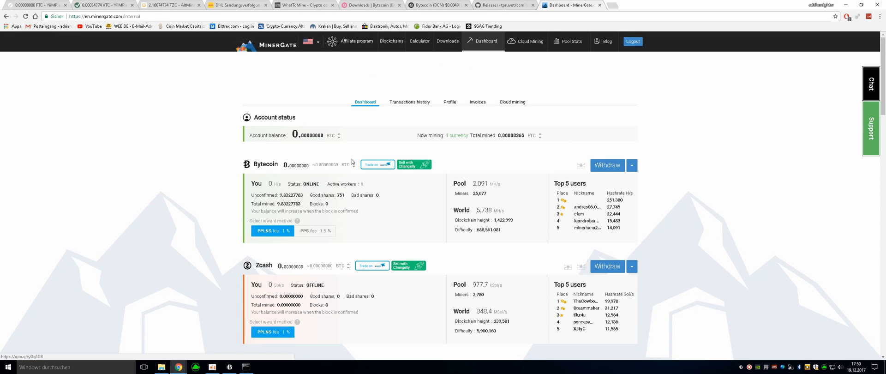
pyautogui.moveTo(207, 136)
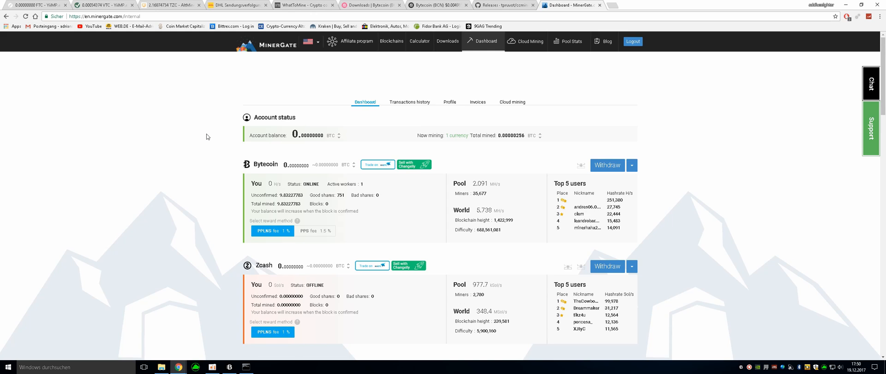
pyautogui.moveTo(209, 128)
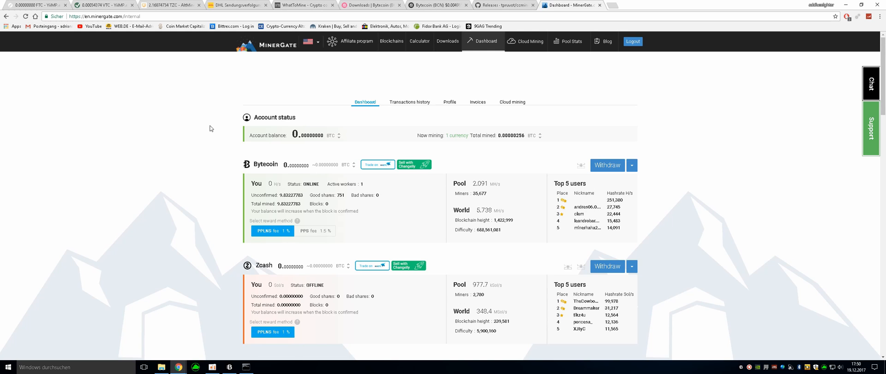
pyautogui.doubleClick(288, 164)
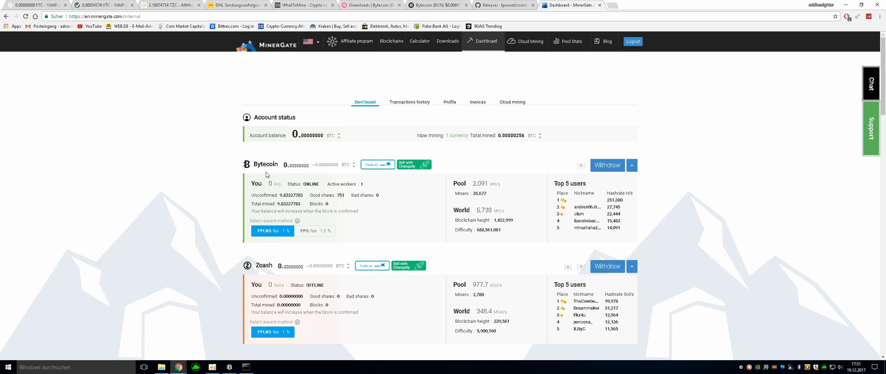
pyautogui.moveTo(301, 171)
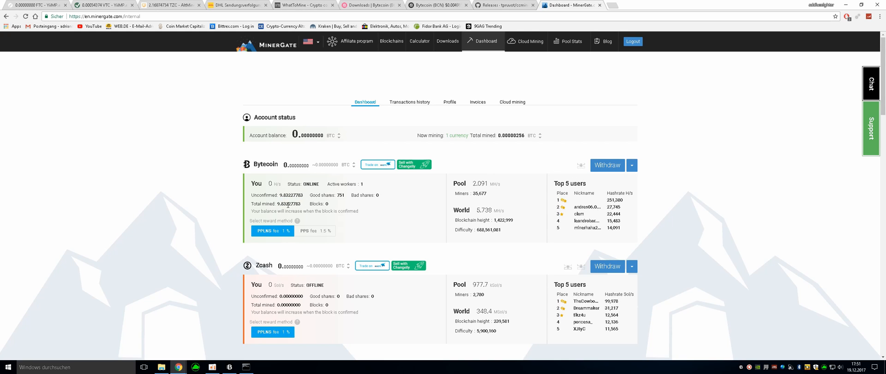
pyautogui.moveTo(170, 131)
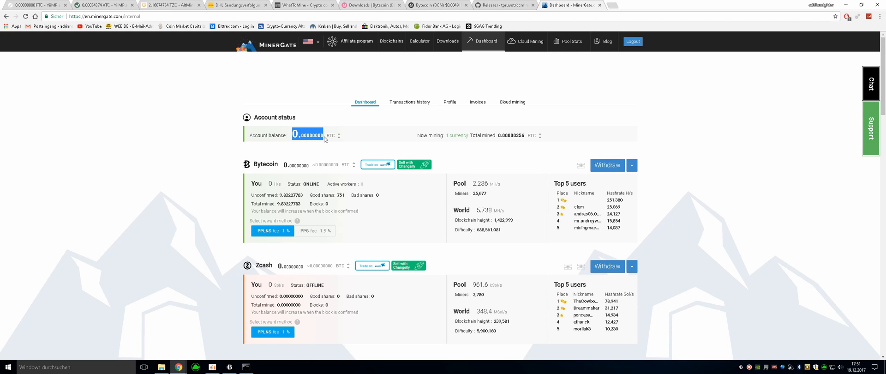
pyautogui.click(294, 164)
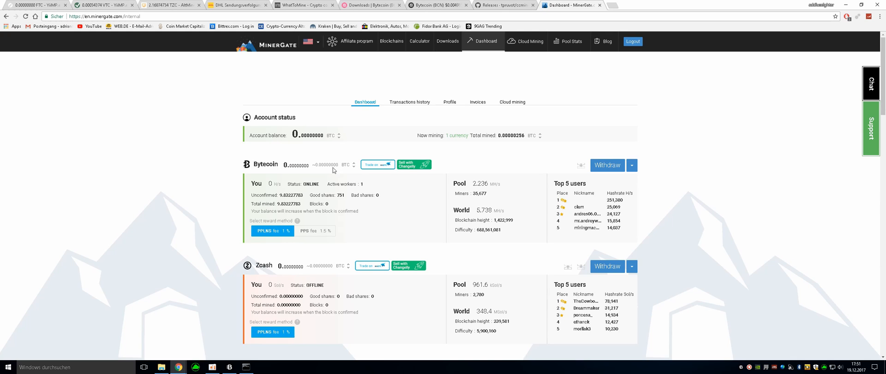
pyautogui.doubleClick(290, 195)
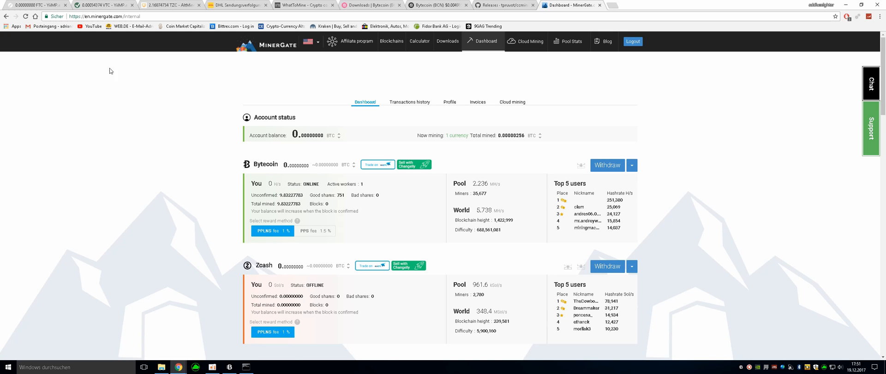
pyautogui.moveTo(212, 118)
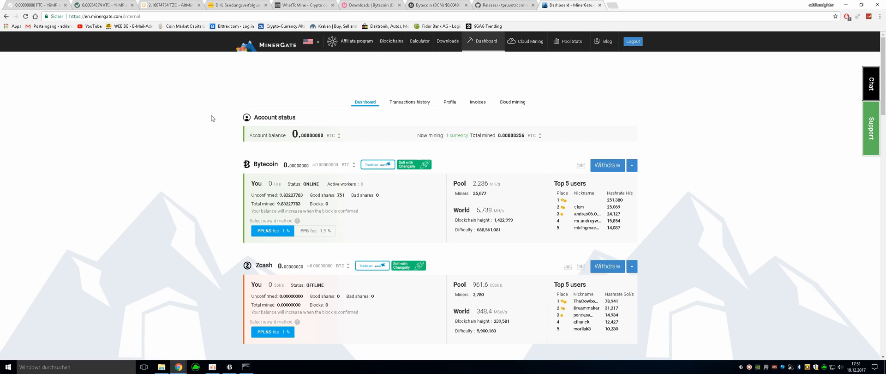